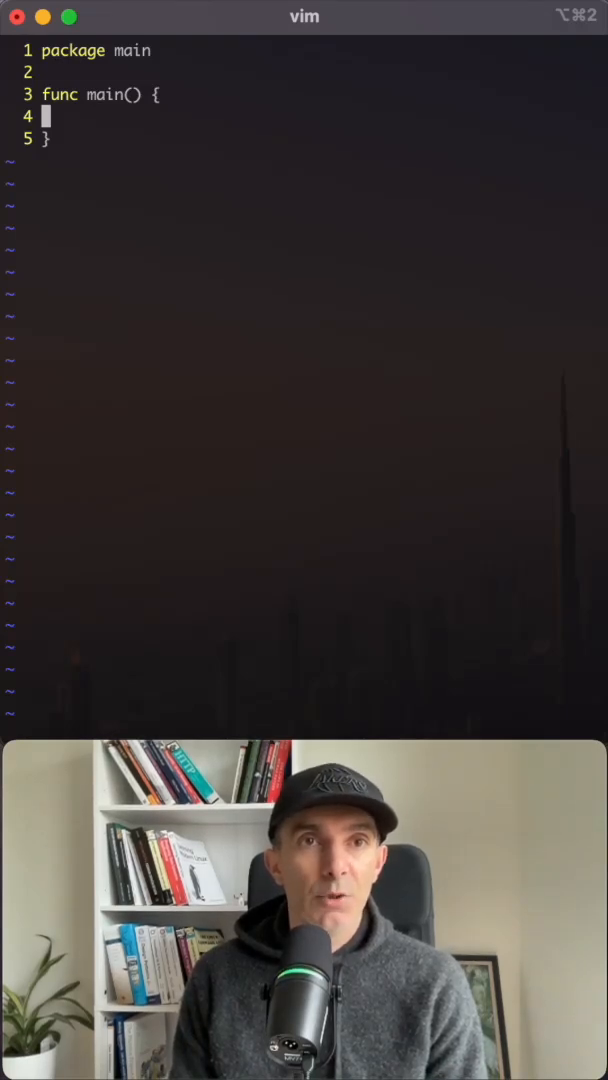
# - Begin the http server call inside func main() of main.go
pyautogui.press('i')
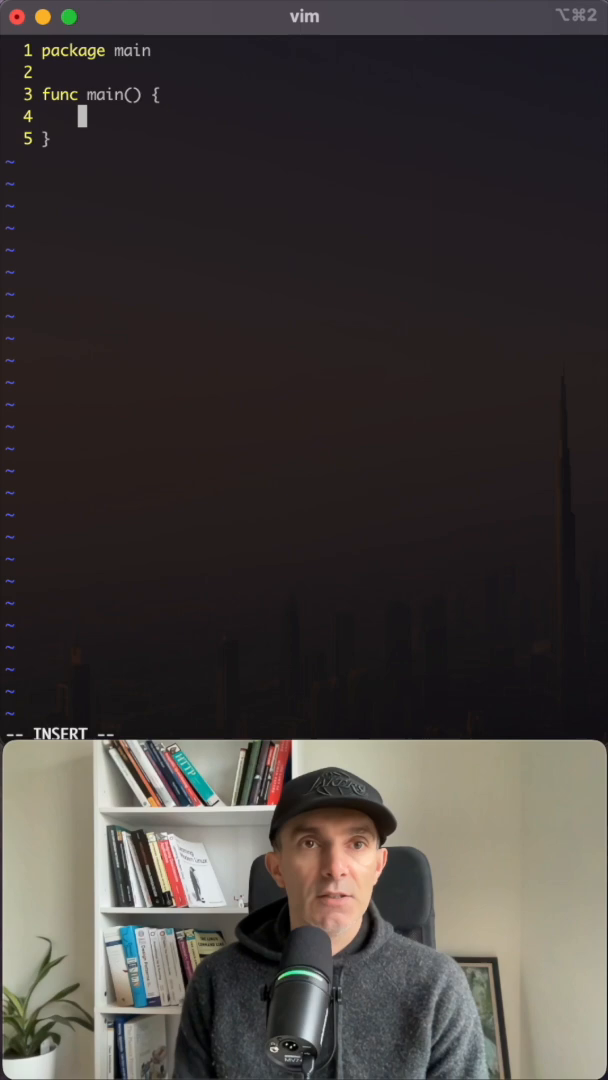
pyautogui.write('http')
pyautogui.write('mkdir')
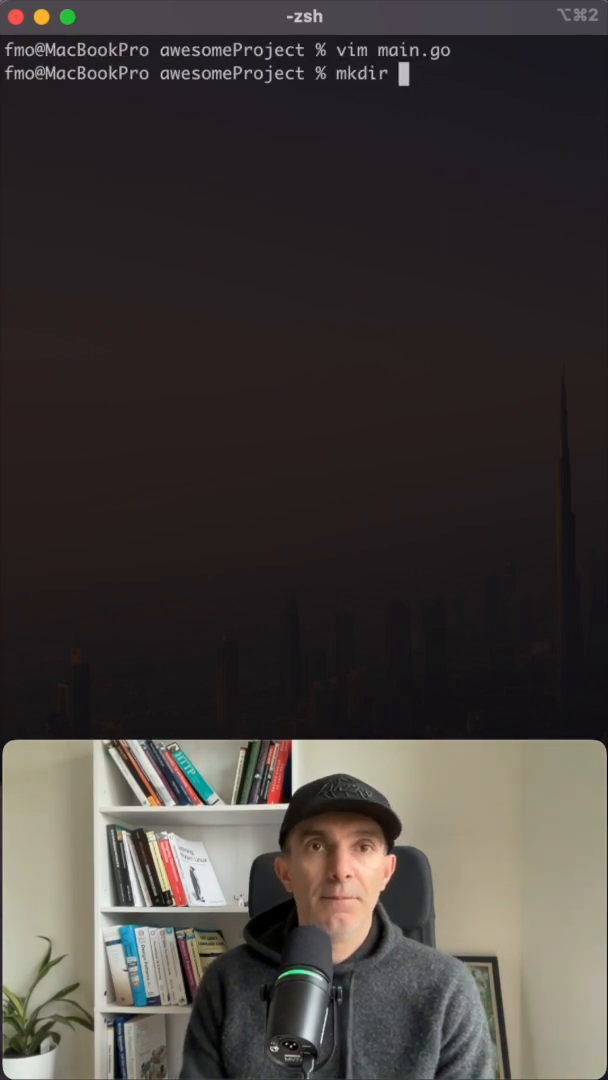
# - Create the utils directory and start editing utils/json.go in vim
pyautogui.write('utils')
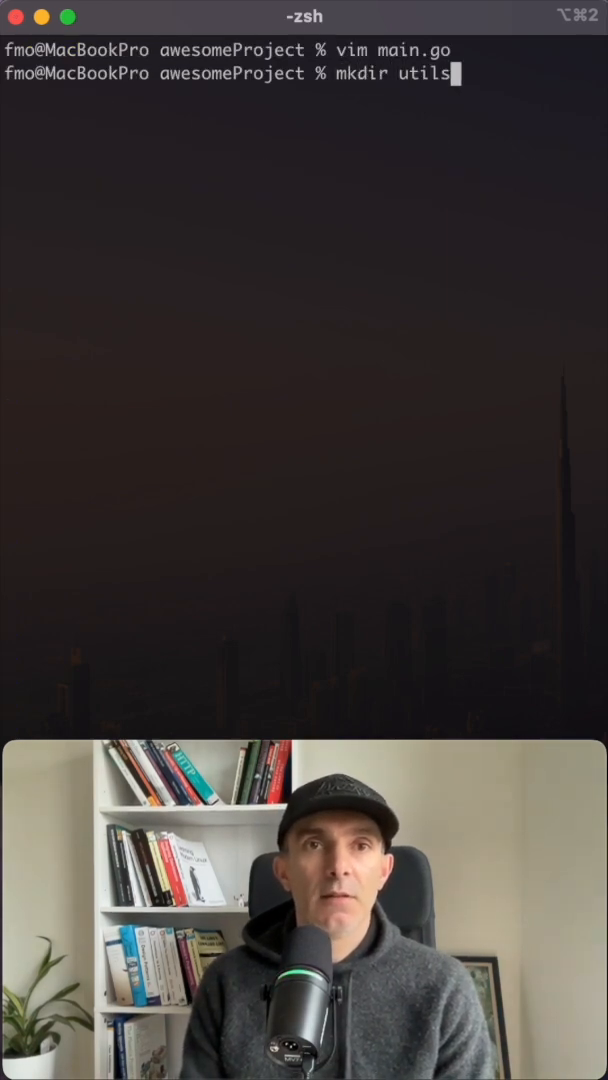
pyautogui.write('vim')
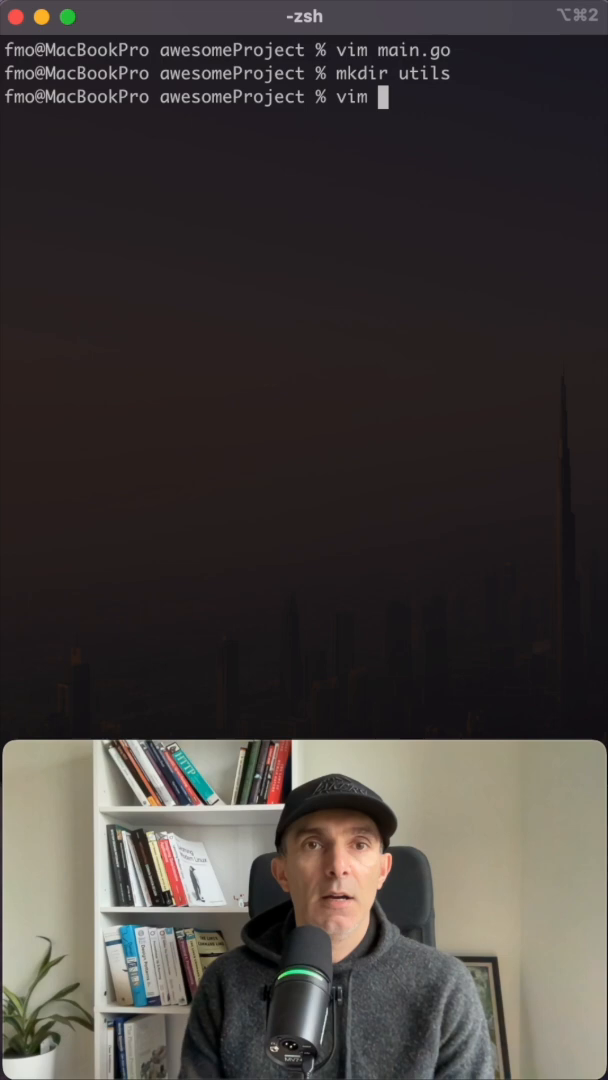
pyautogui.write('utils/')
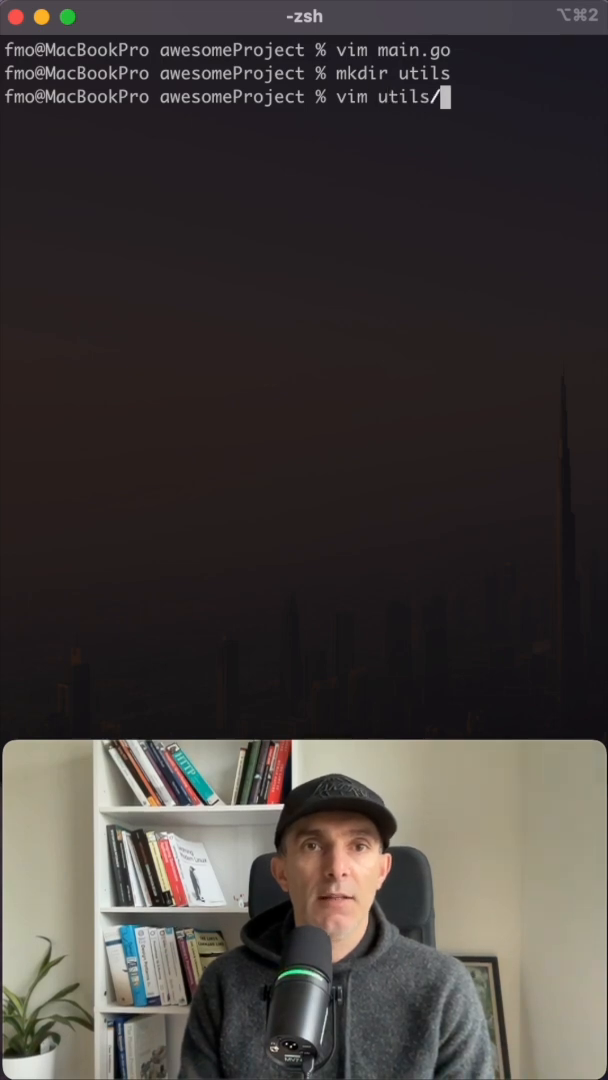
pyautogui.write('json.go')
pyautogui.write('func Decode(r *) {')
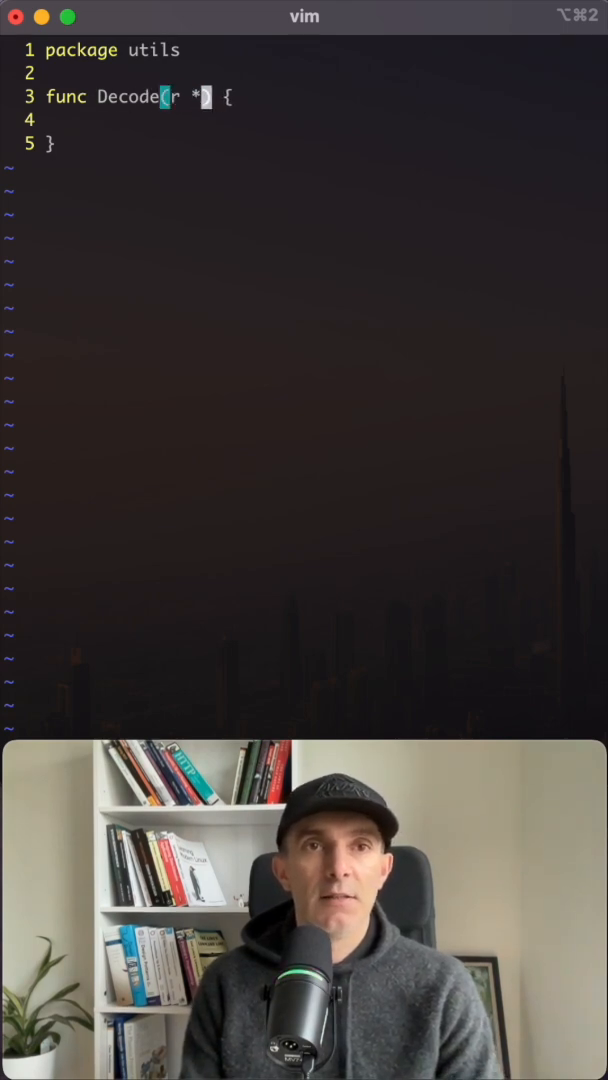
# - Declare func Decode(r *http.Request, data any) error in package utils
pyautogui.write('http.Request')
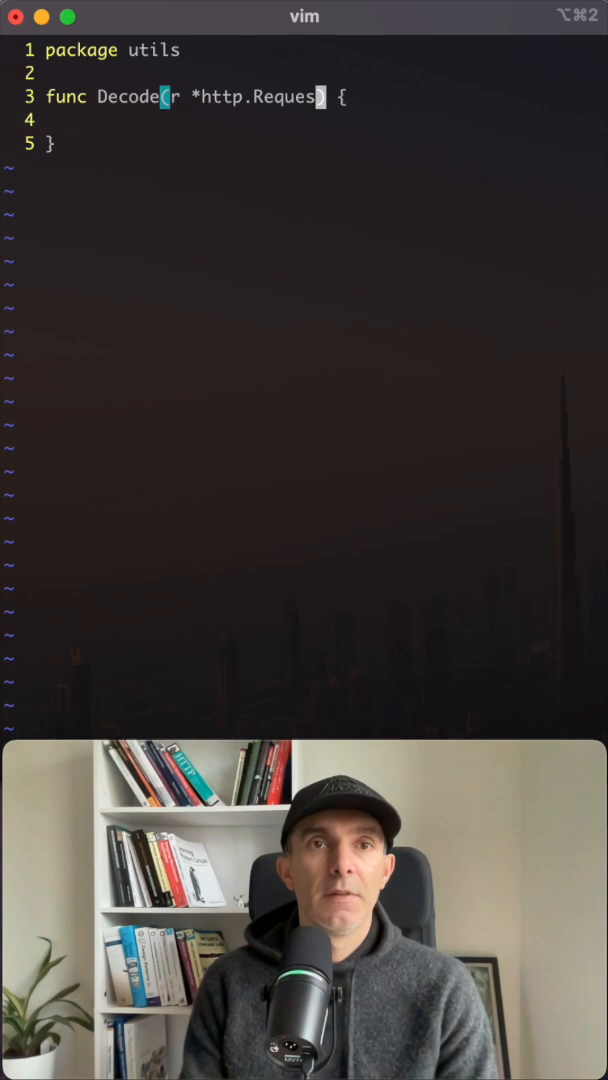
pyautogui.write(', data any')
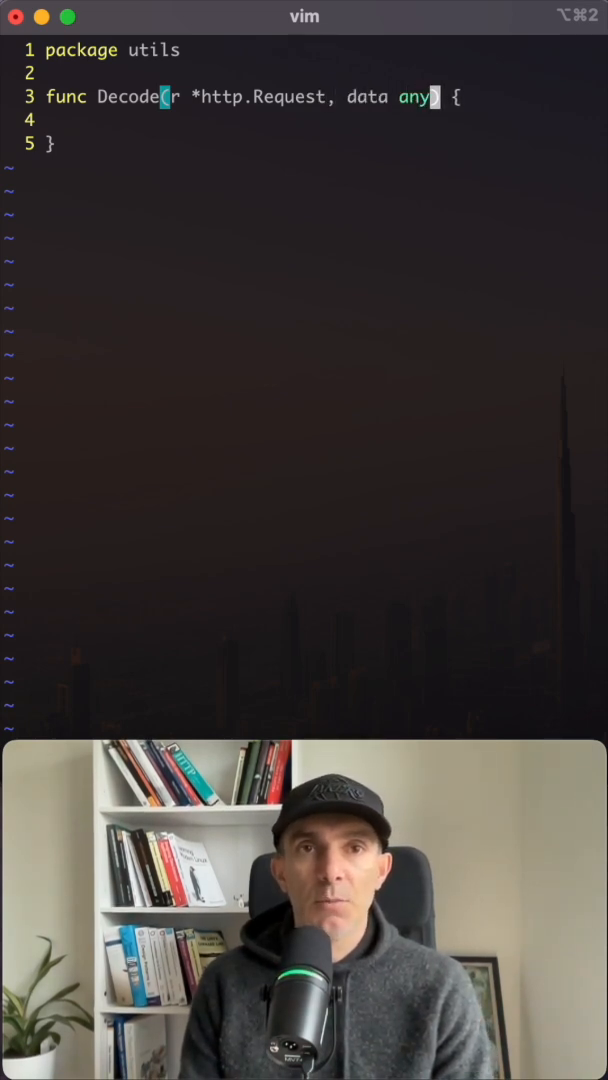
pyautogui.write('error')
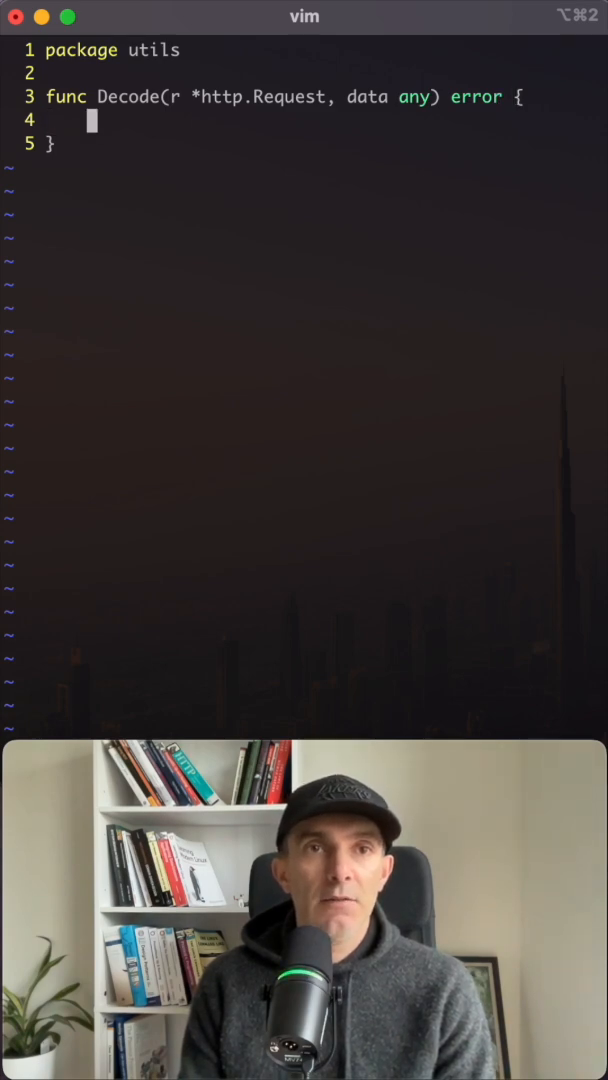
# - Decode r.Body into data with json.NewDecoder and return err when it is non-nil
pyautogui.write('json.New')
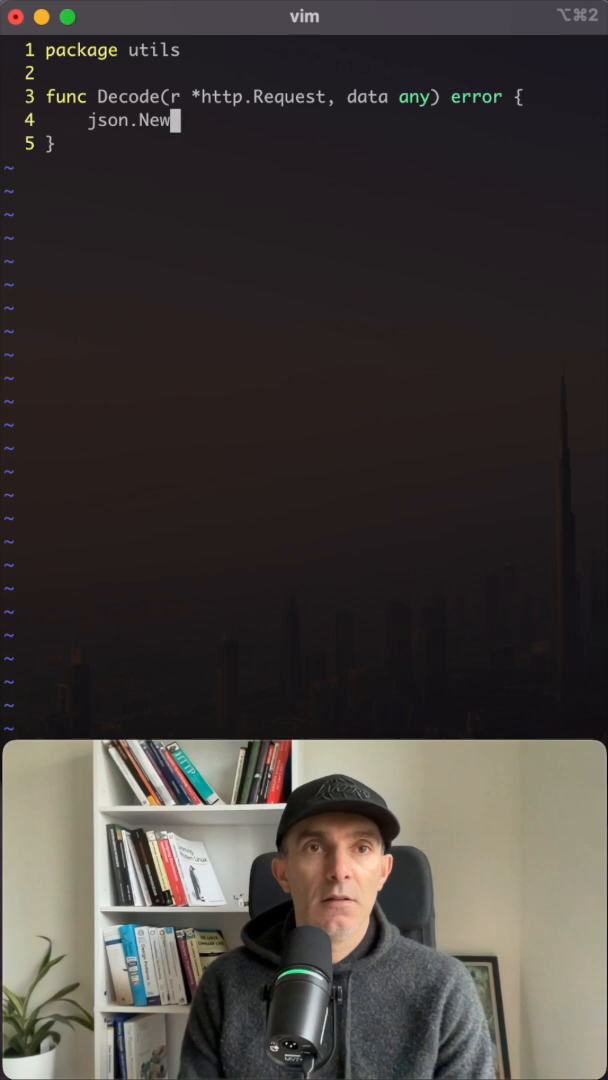
pyautogui.write('Decoder')
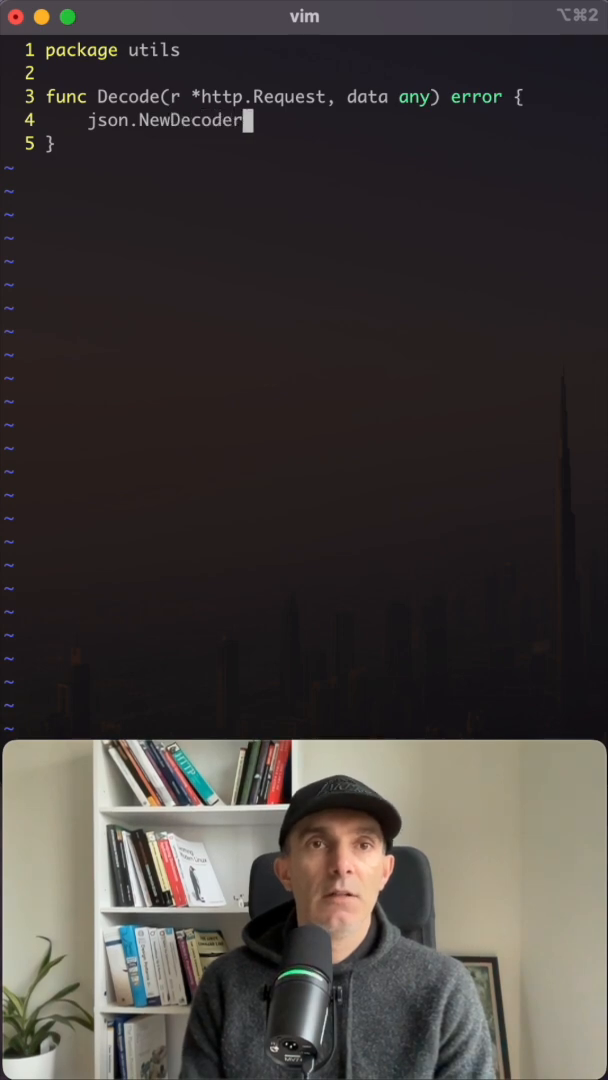
pyautogui.write('(r.Body')
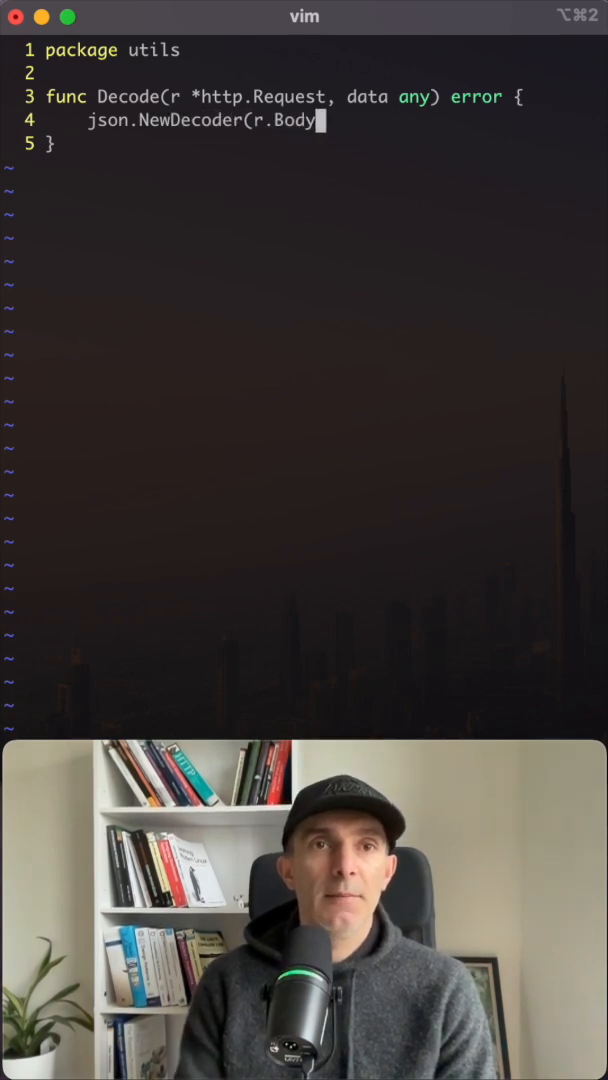
pyautogui.write('.')
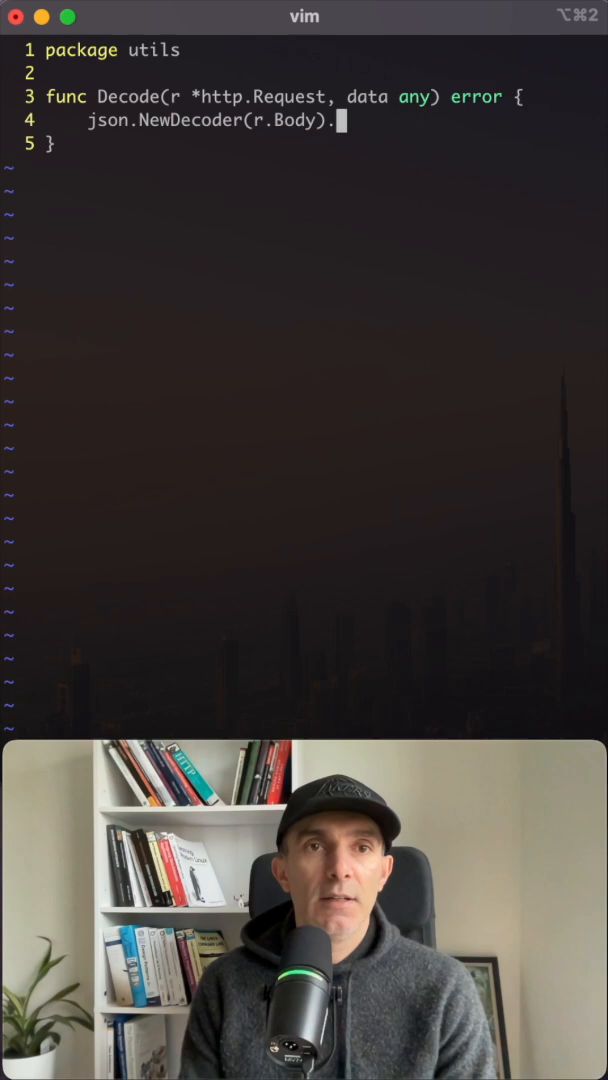
pyautogui.write('De')
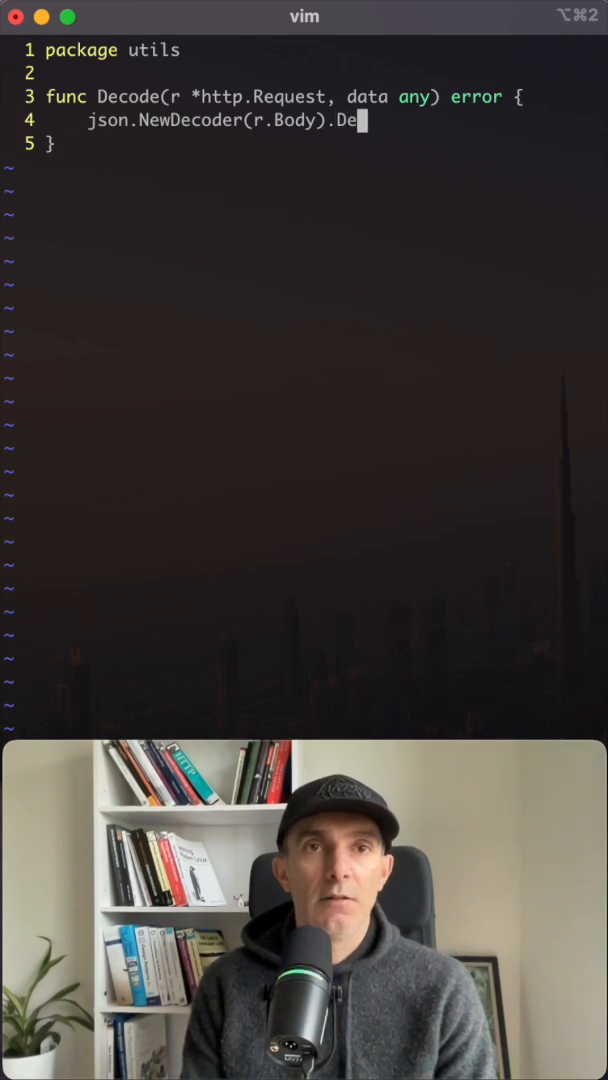
pyautogui.write('code(data)')
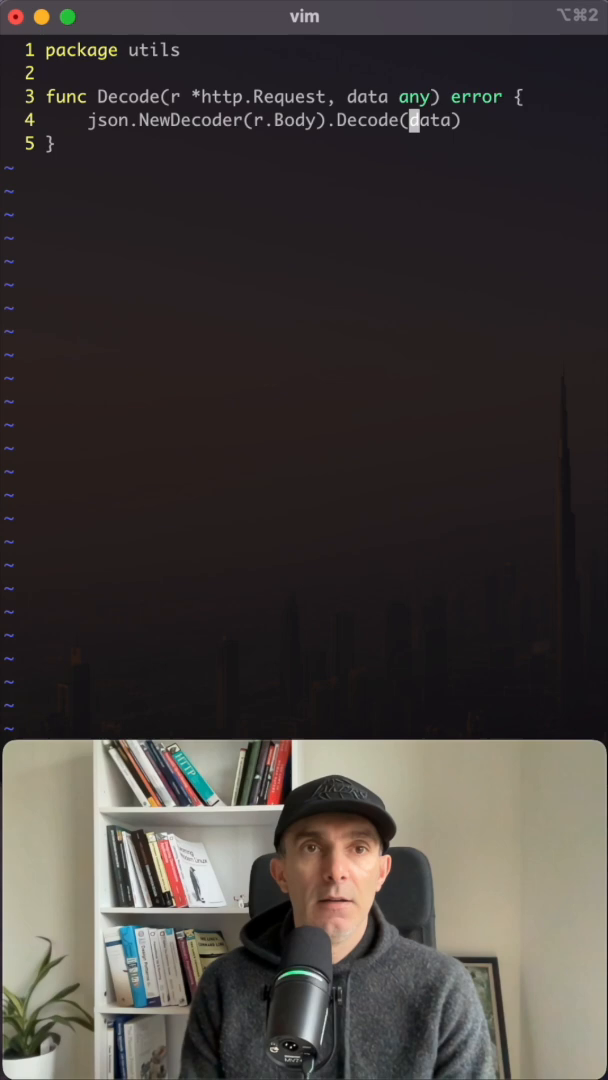
pyautogui.write('if err :=')
pyautogui.write('return')
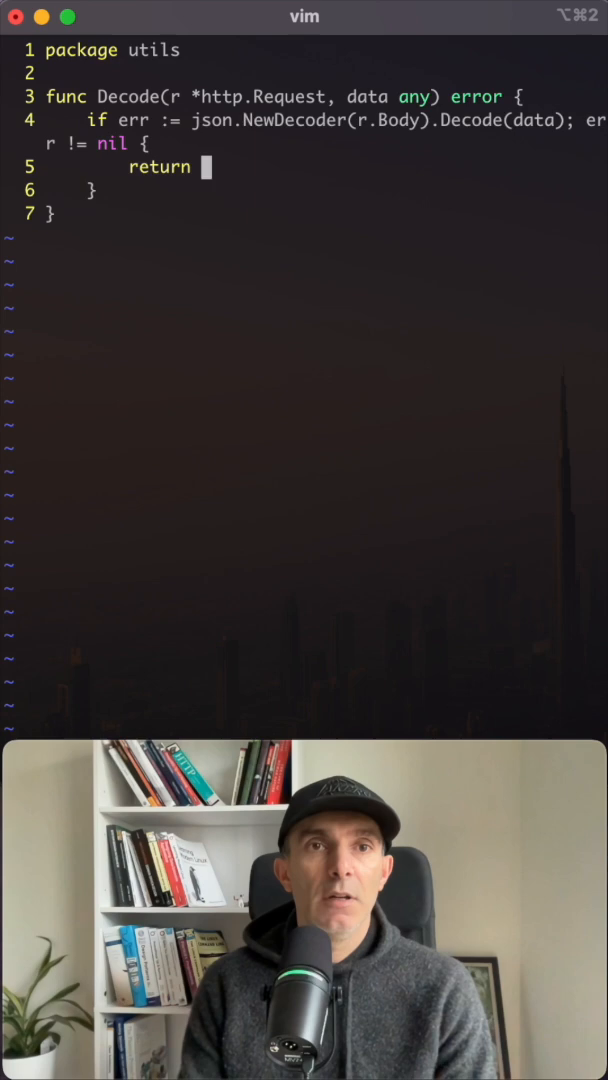
pyautogui.write('err')
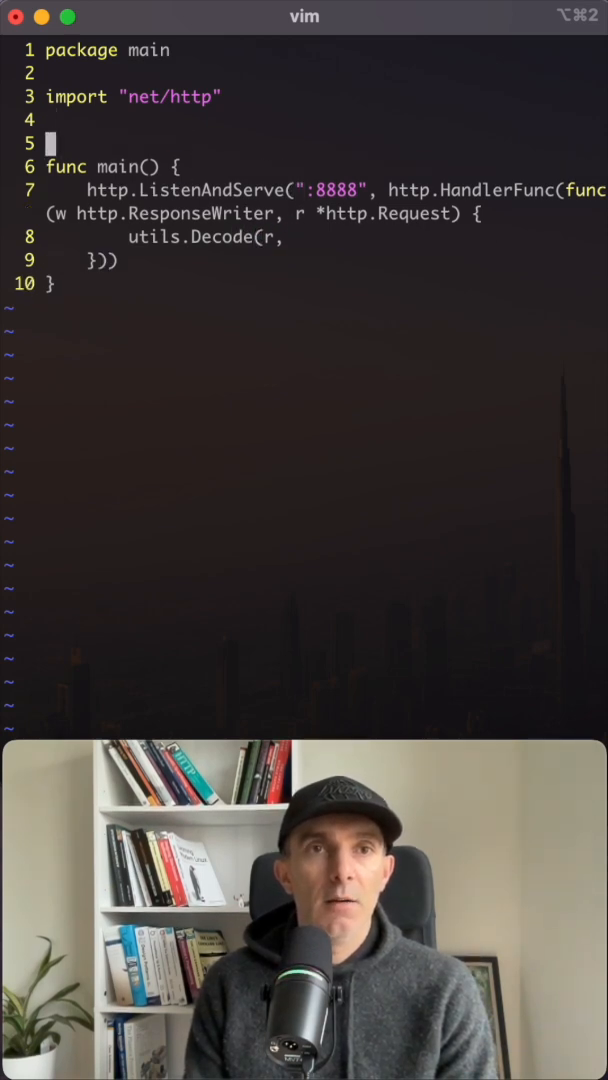
# - Define type User with json-tagged Name string and Age int fields
pyautogui.write('type')
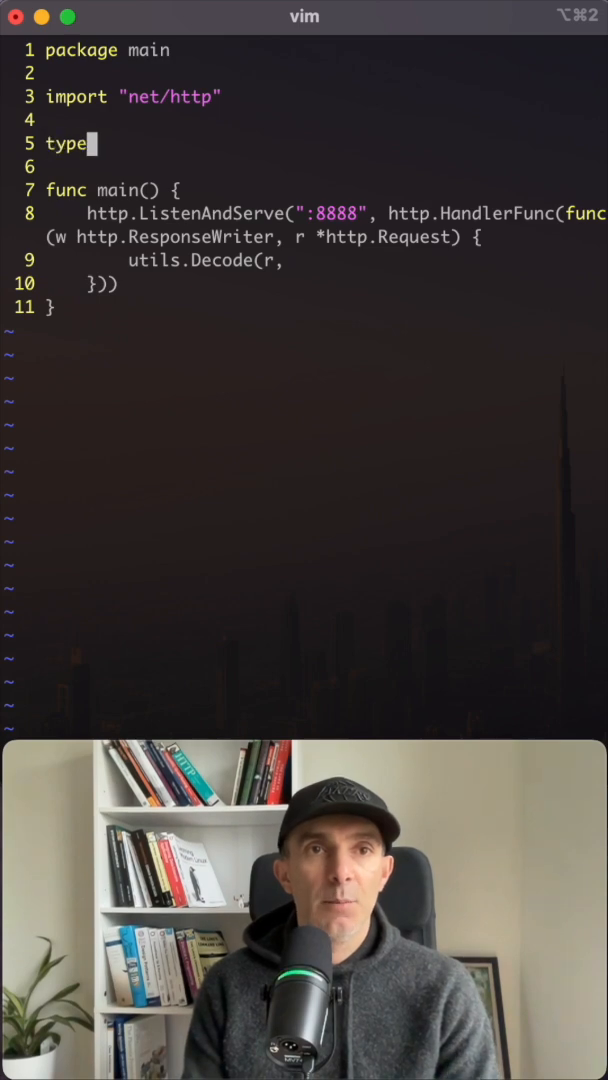
pyautogui.write('User struct {')
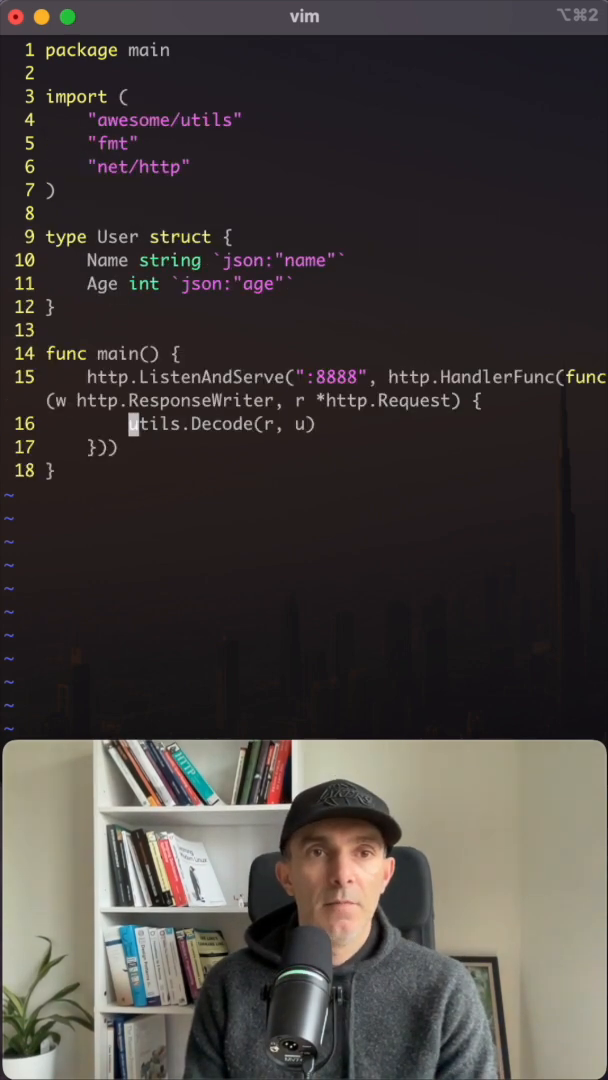
# - Create u := &User{} before decoding and add fmt.Println(u) after it
pyautogui.write('u :=')
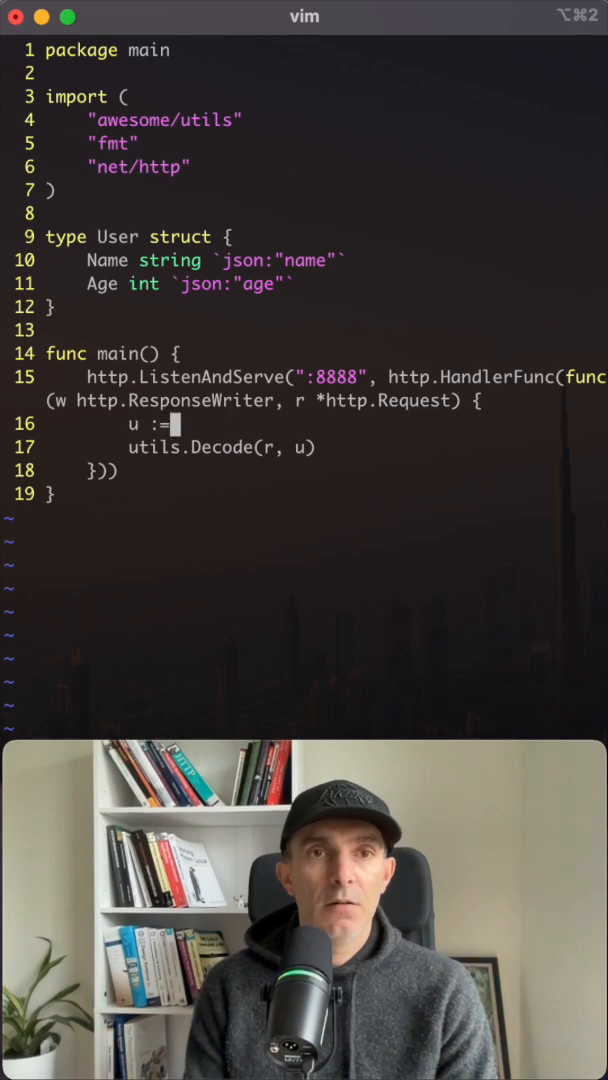
pyautogui.write('&')
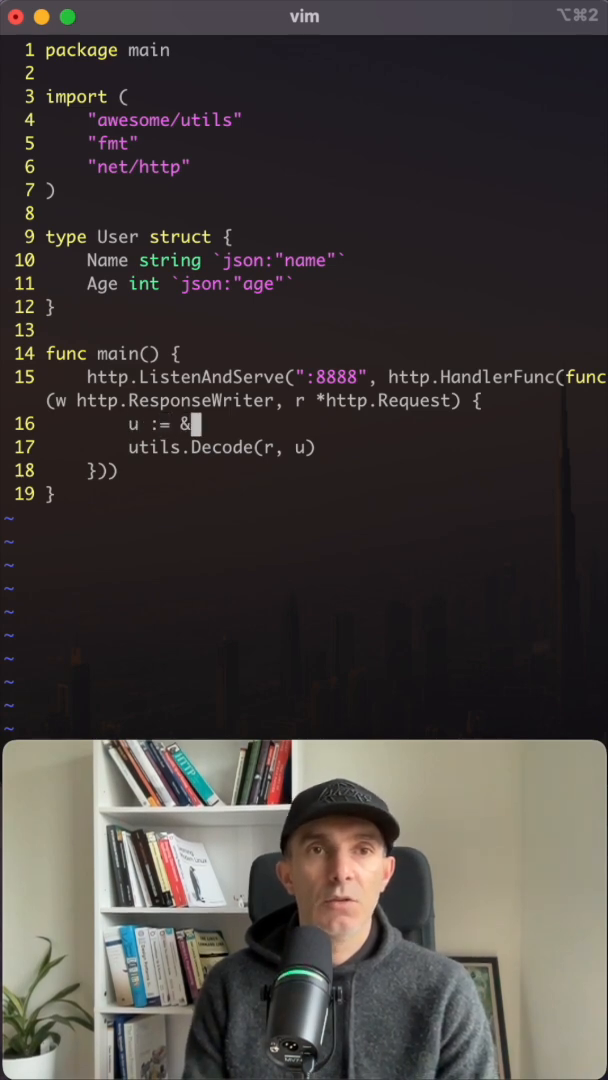
pyautogui.write('User{}')
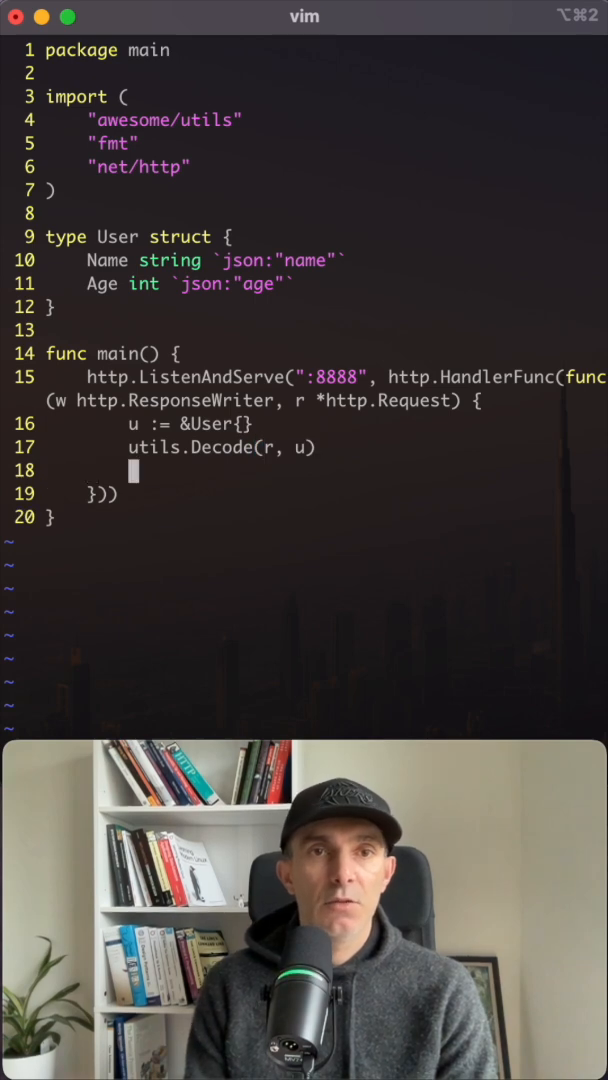
pyautogui.write('fm')
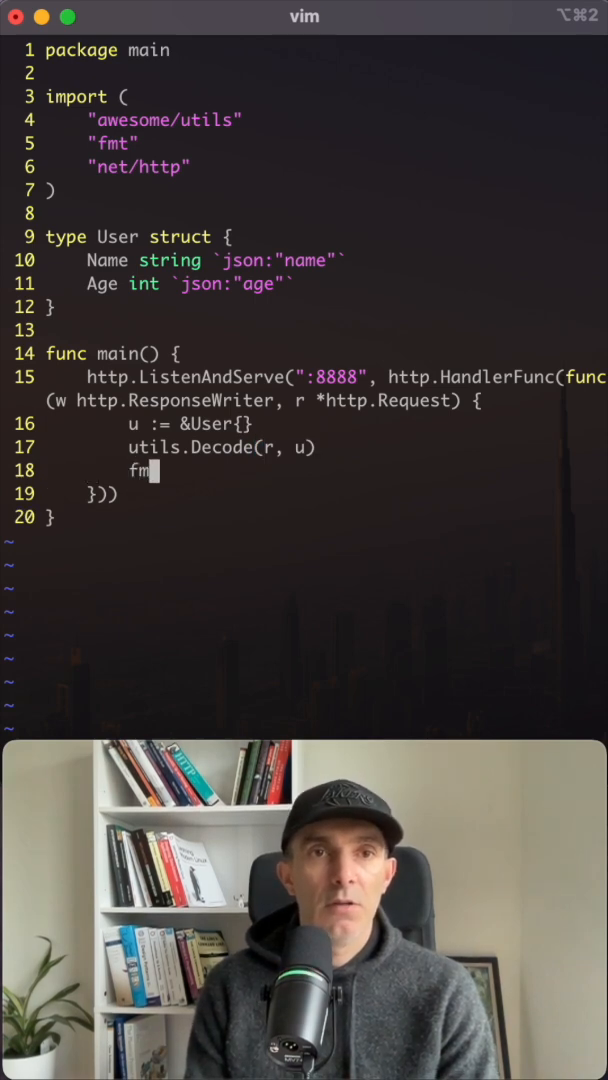
pyautogui.write('.Printl')
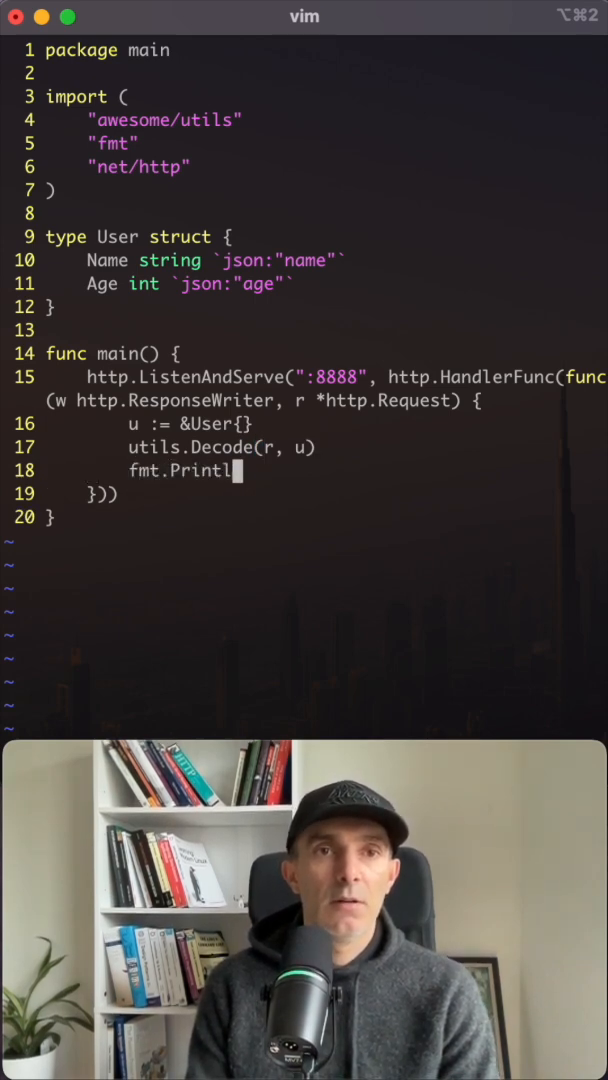
pyautogui.write('n(u)')
pyautogui.write('go run main.go')
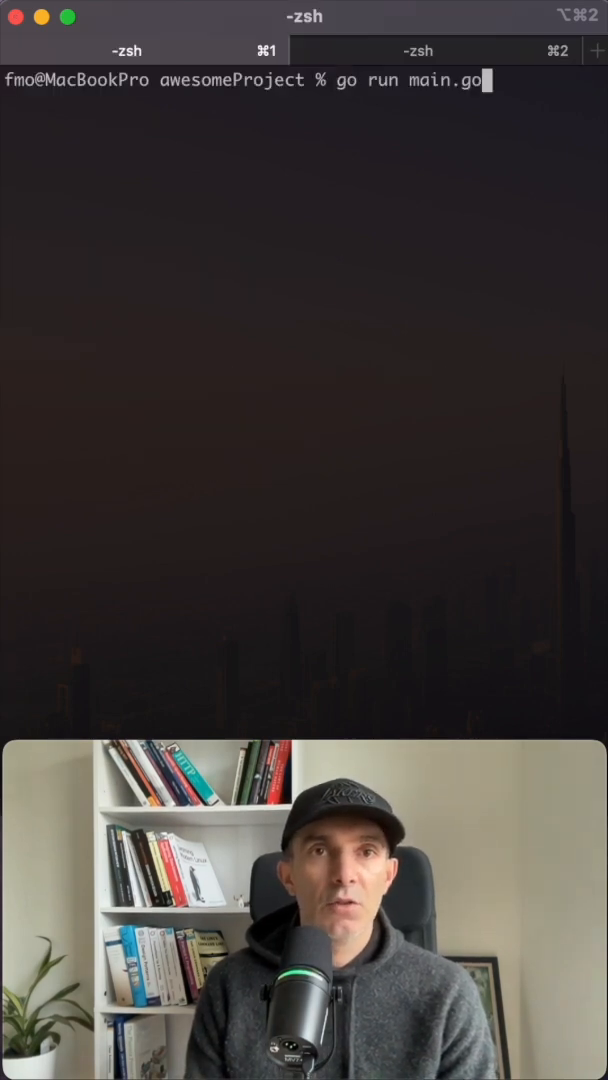
# - Run go run main.go and confirm the curl JSON request printed &{John Doe 33}
pyautogui.press('enter')
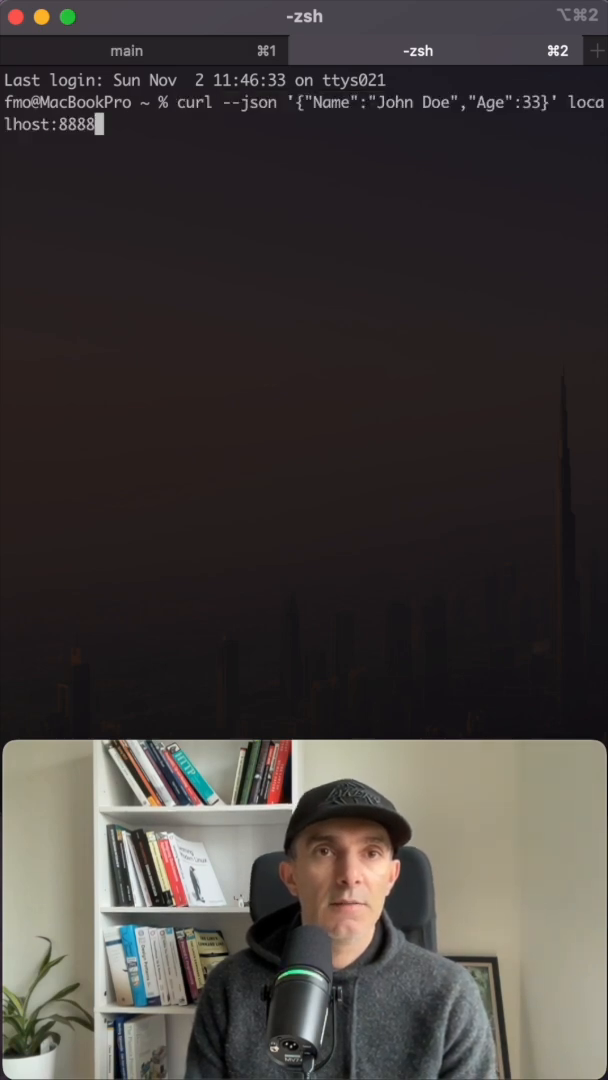
pyautogui.click(128, 50)
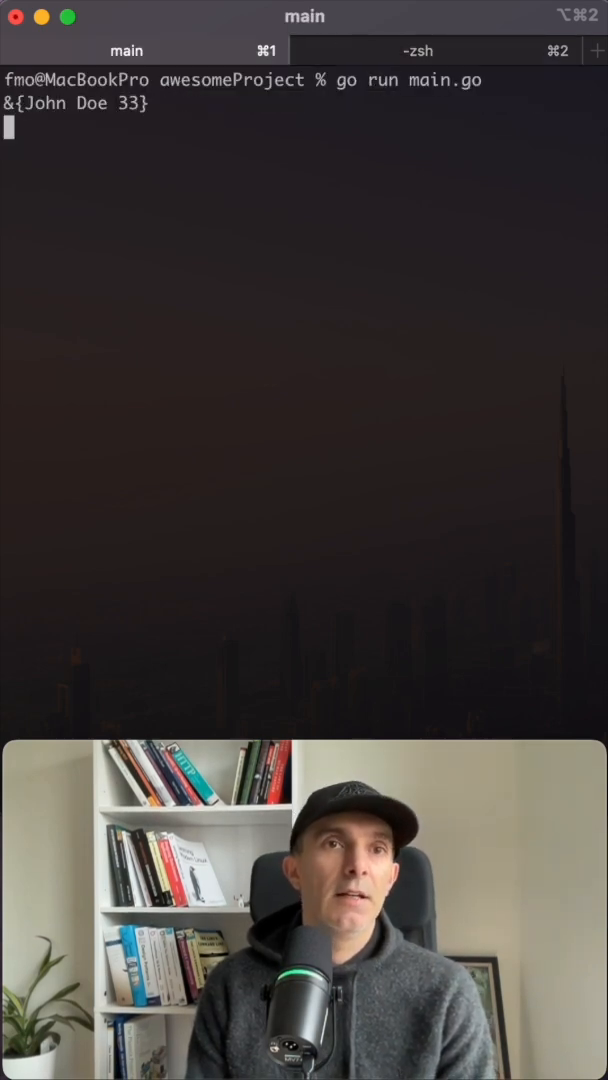